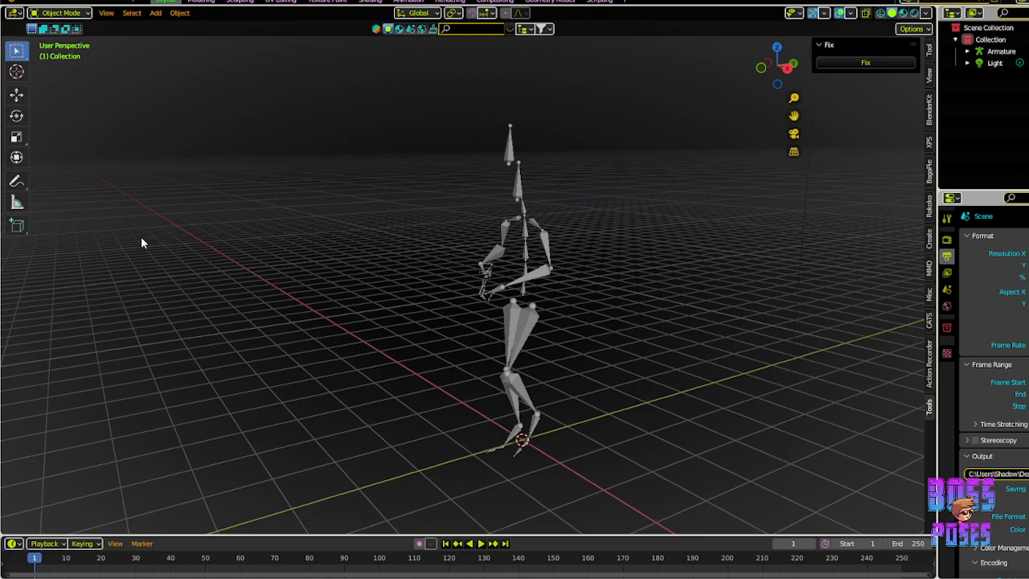
mouse_move(332, 191)
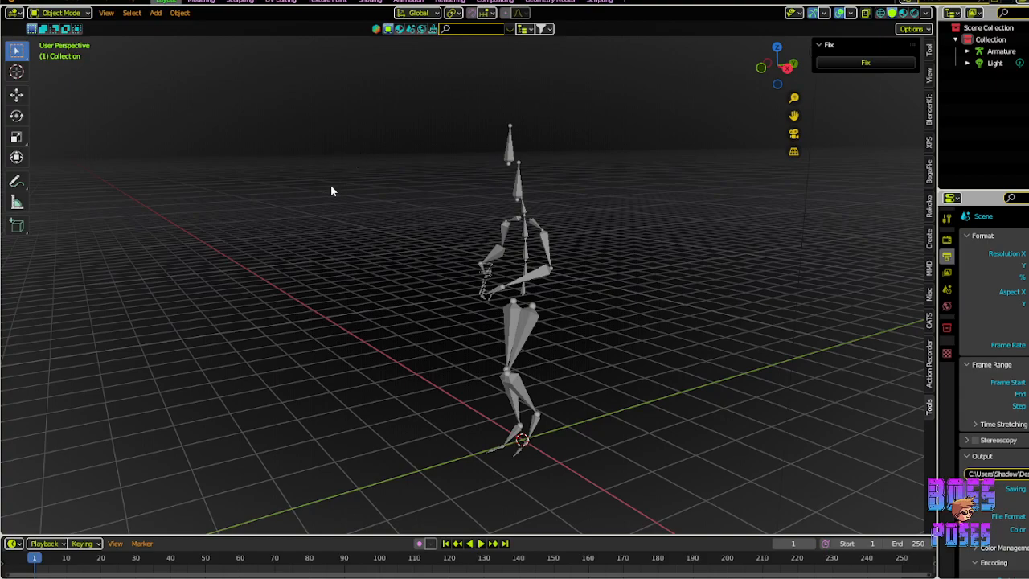
mouse_move(564, 102)
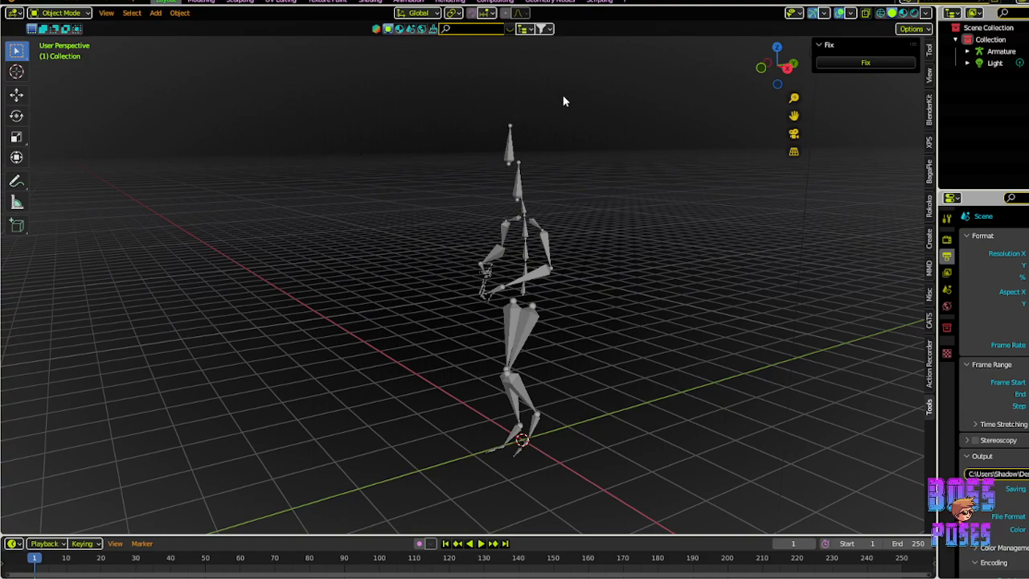
mouse_move(932, 411)
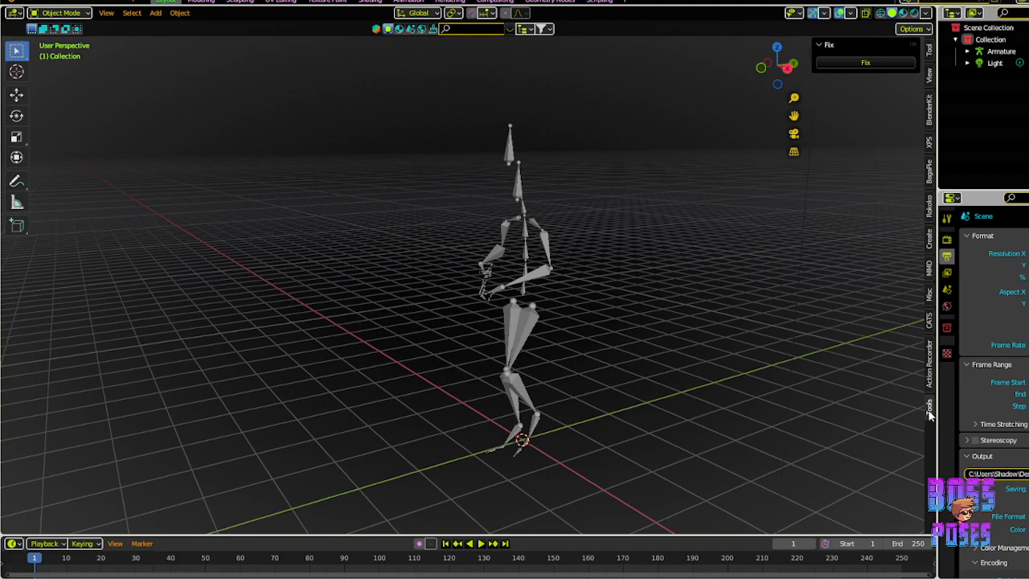
mouse_move(840, 49)
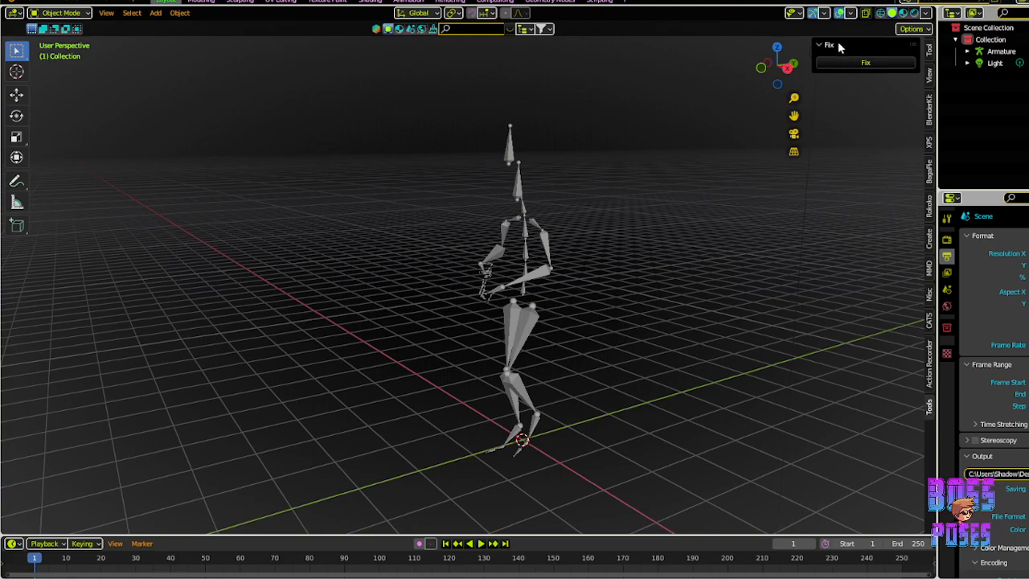
mouse_move(876, 48)
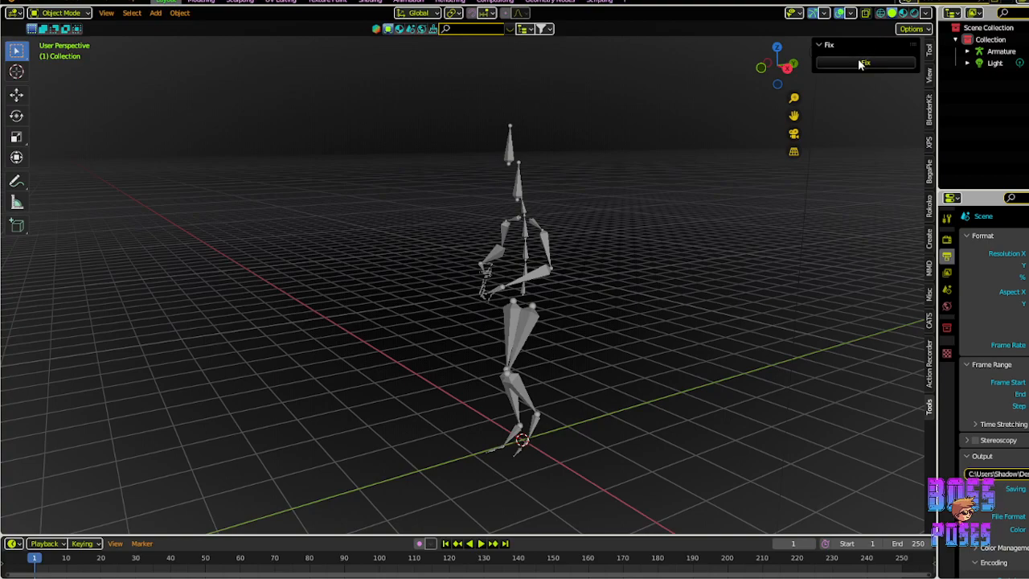
mouse_move(637, 195)
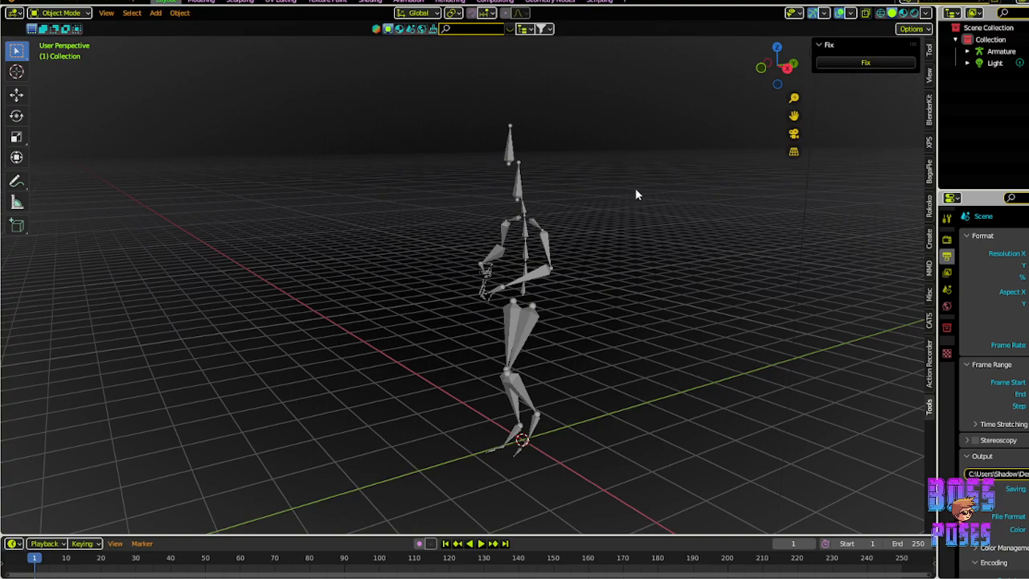
mouse_move(638, 203)
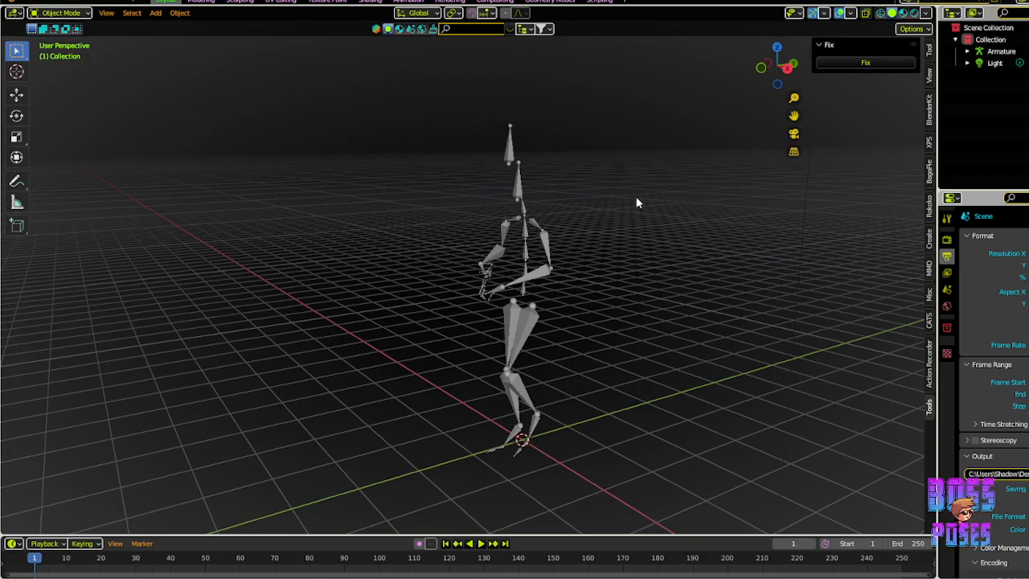
Select the armature, preview its walk animation, and return to frame 0.
click(523, 233)
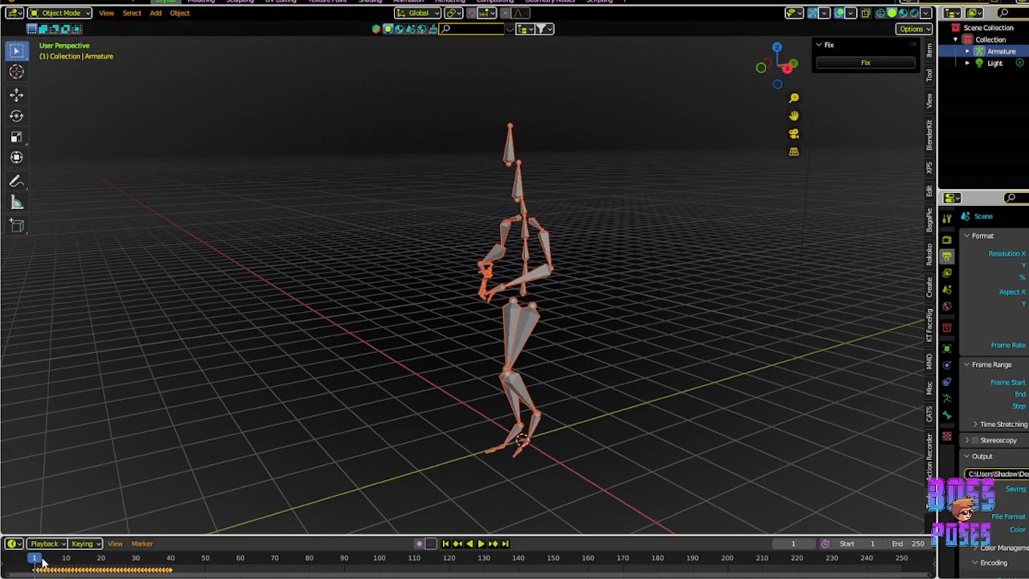
click(475, 543)
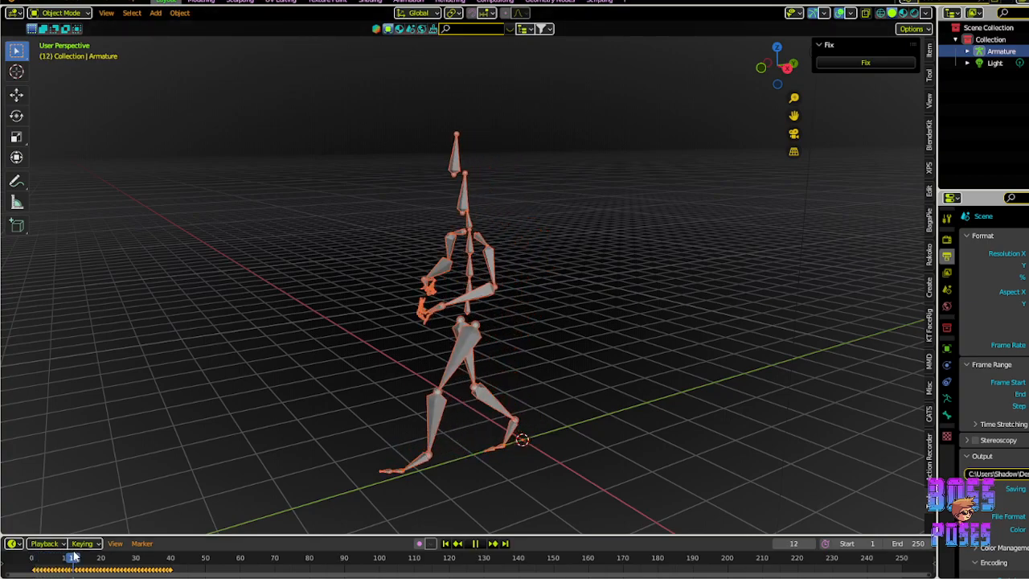
click(44, 558)
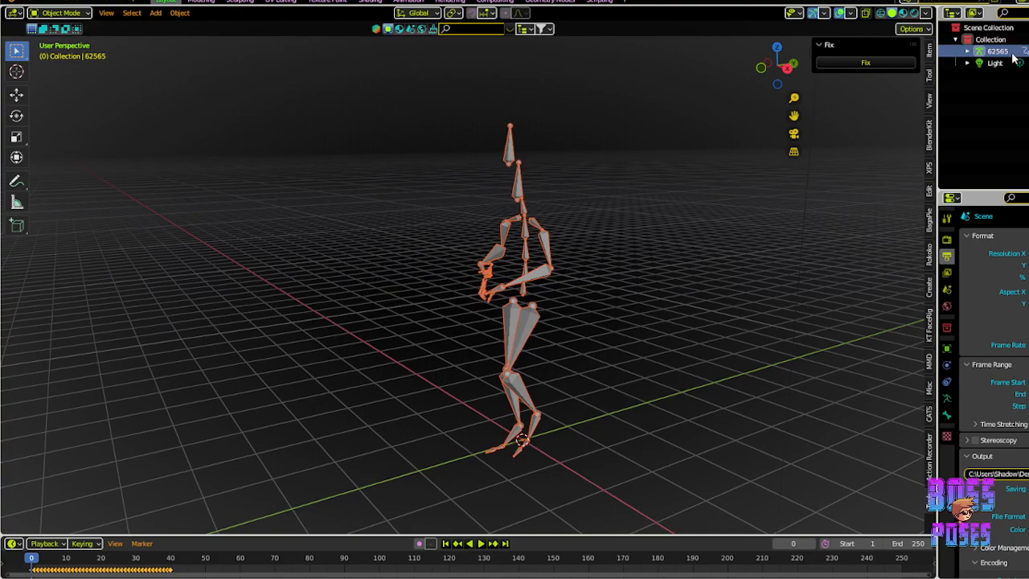
mouse_move(574, 266)
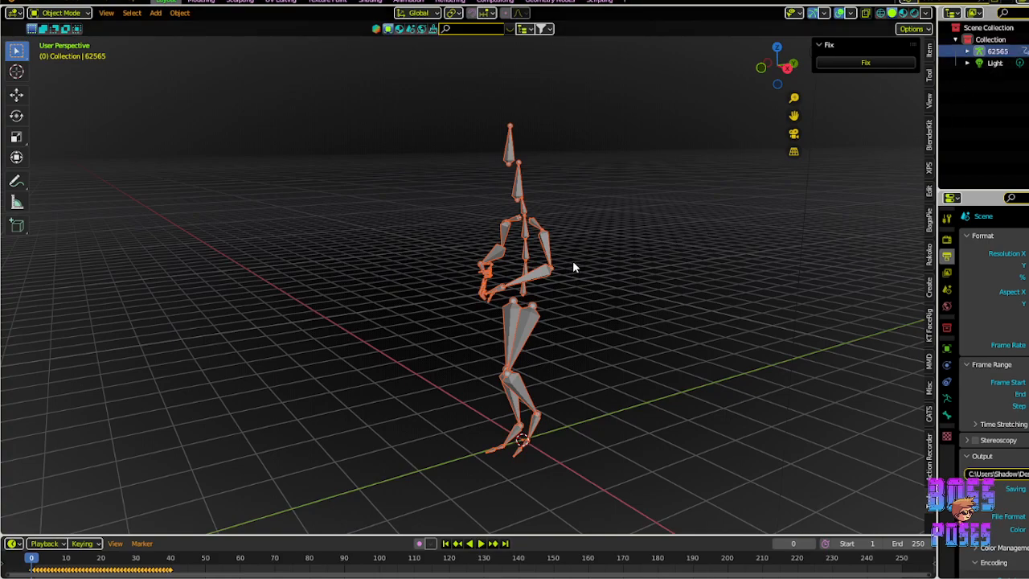
mouse_move(560, 277)
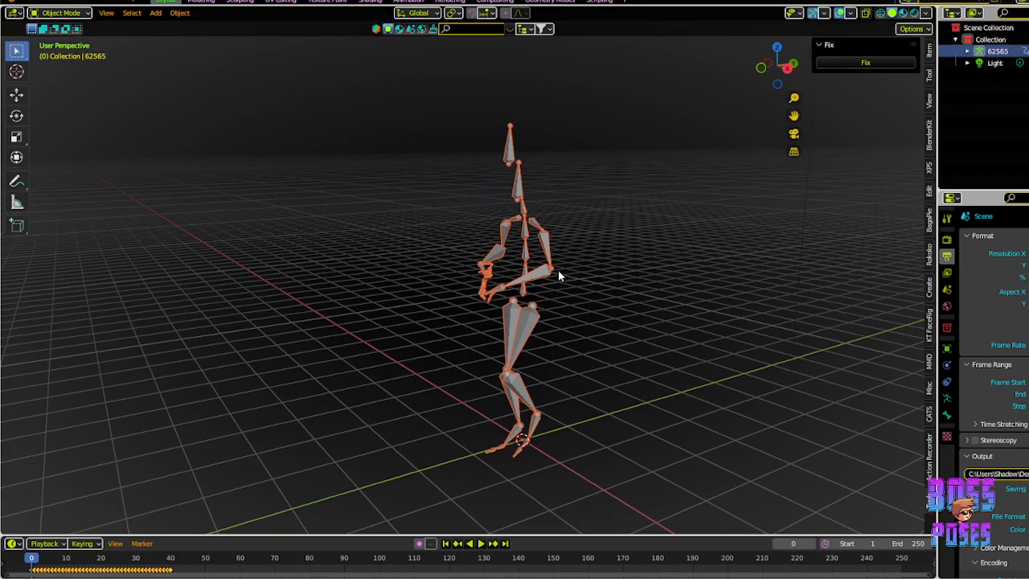
mouse_move(395, 384)
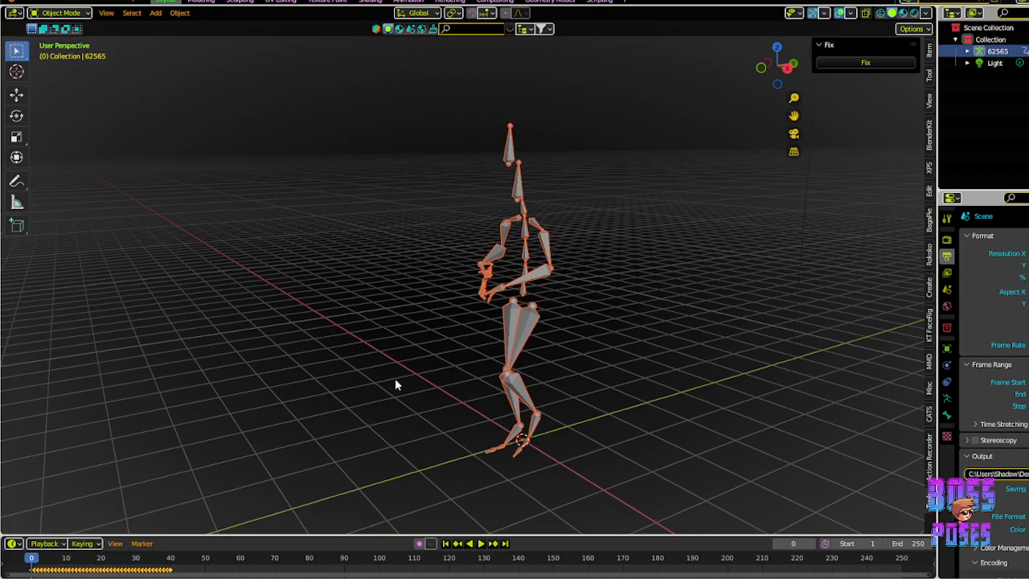
mouse_move(28, 563)
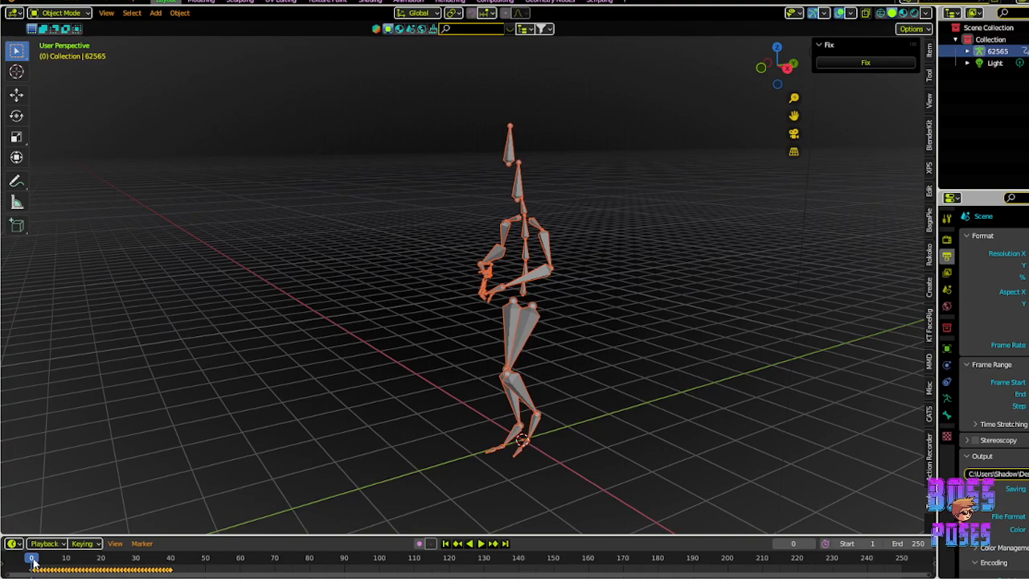
click(475, 543)
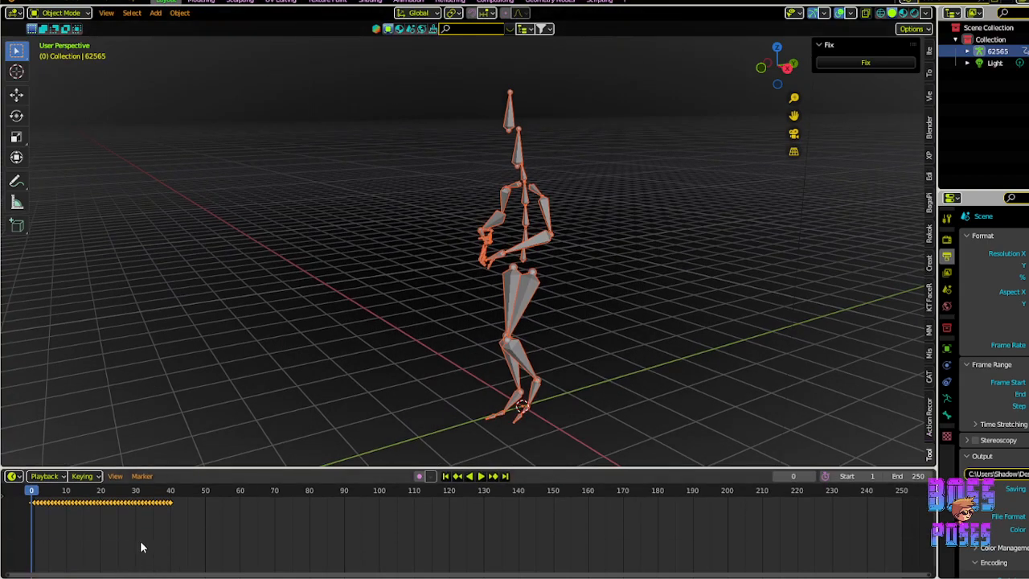
Duplicate the walk keyframes so the cycle runs to about frame 80, and scrub to the end.
click(474, 476)
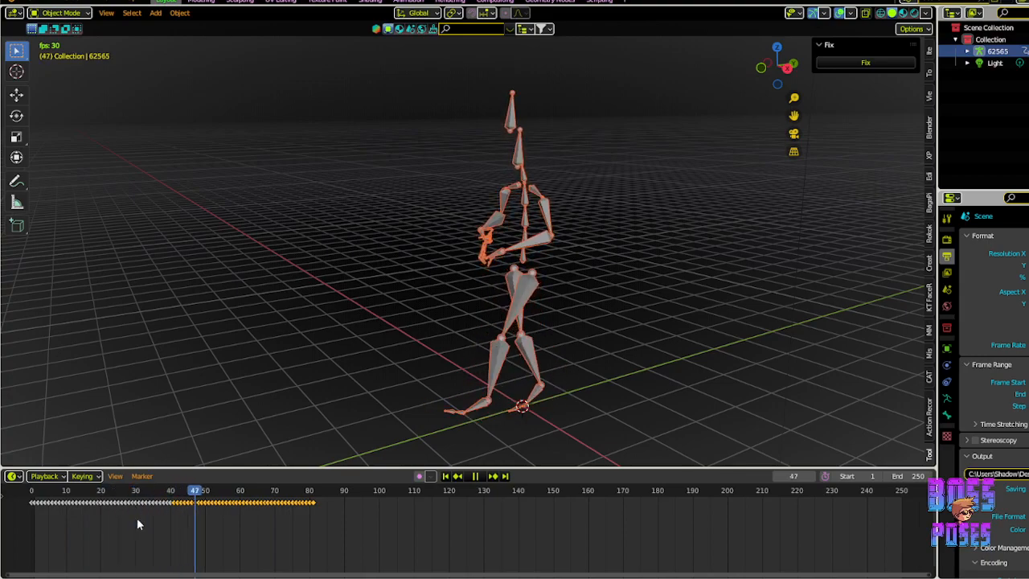
drag(195, 503, 291, 502)
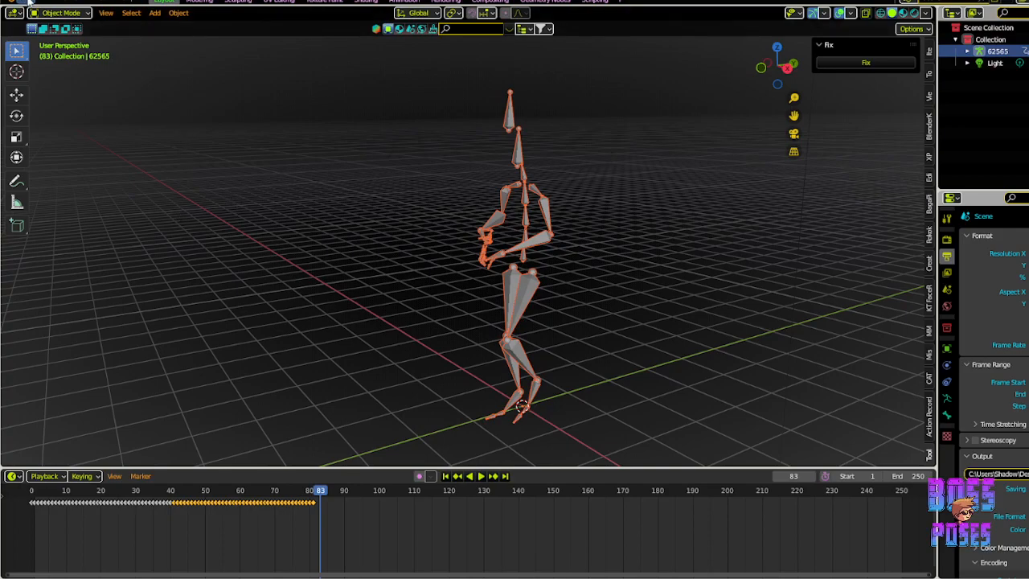
Import the second Mixamo animation as FBX and rename its armature 39544.
click(45, 157)
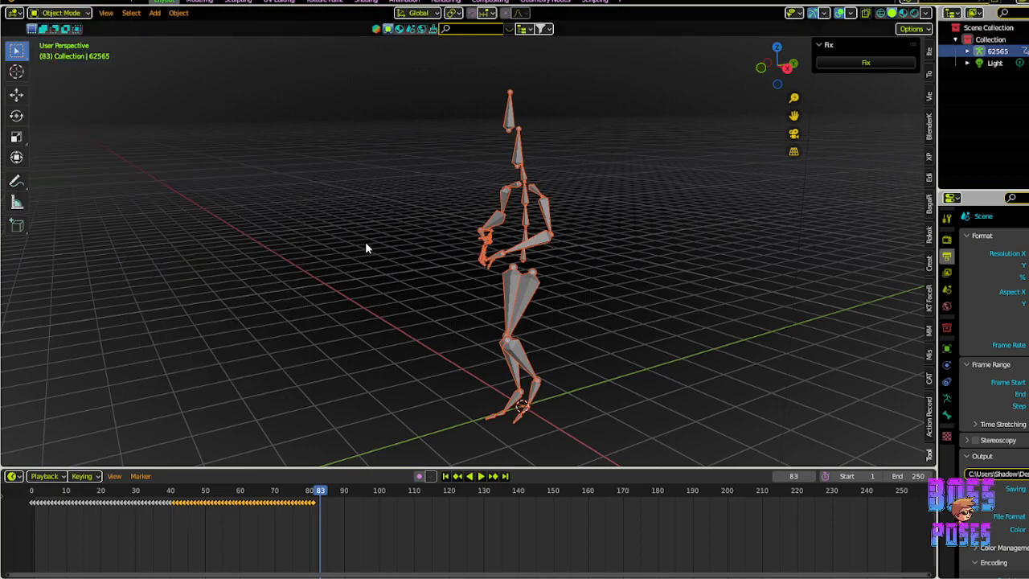
mouse_move(718, 148)
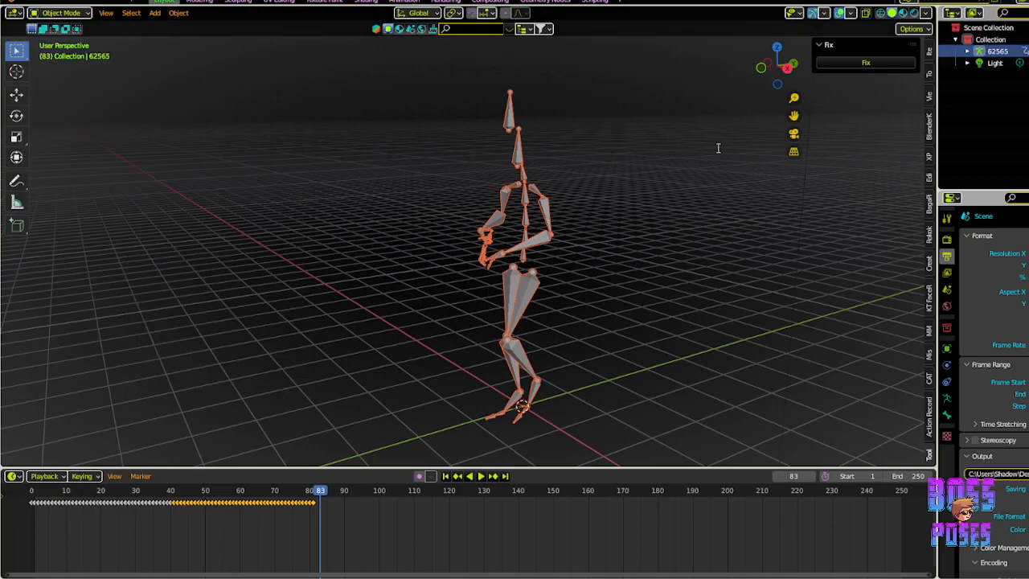
mouse_move(586, 203)
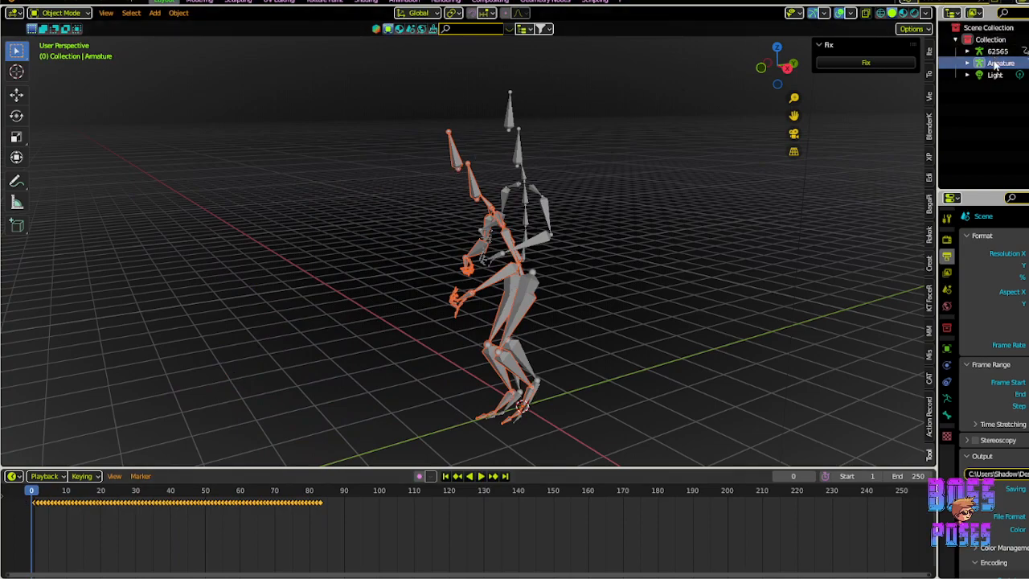
click(997, 50)
text(39544)
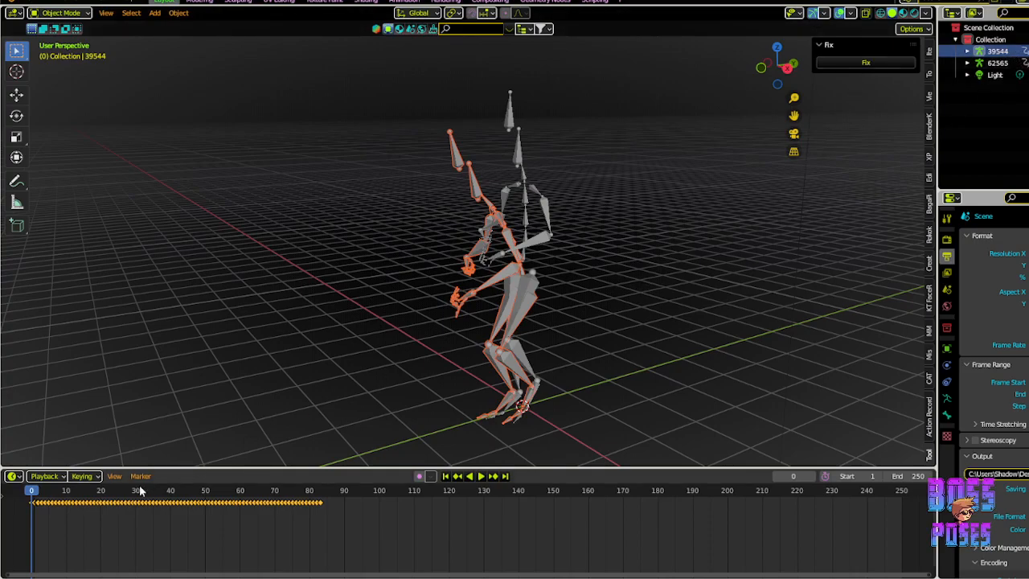
click(474, 476)
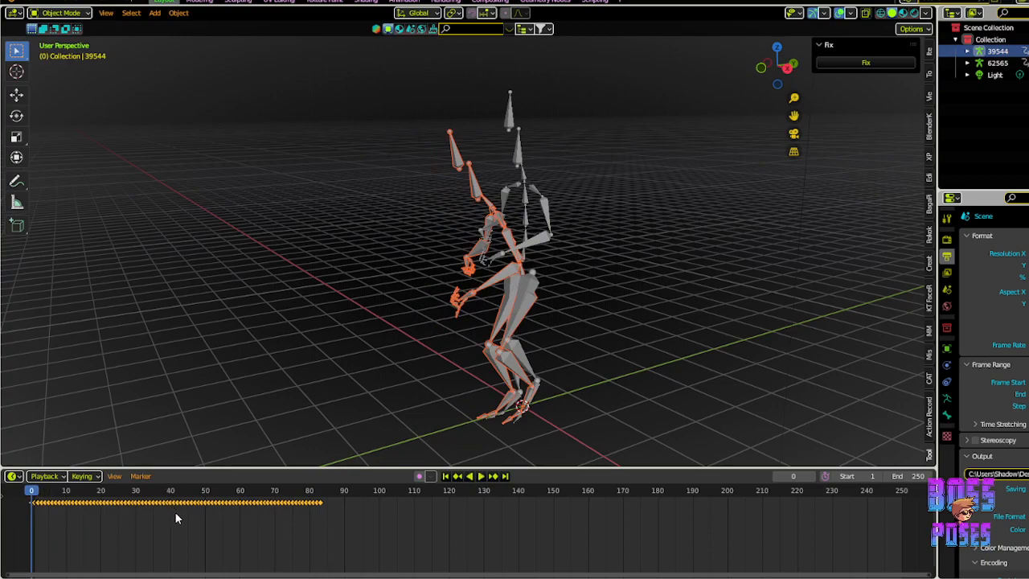
click(998, 63)
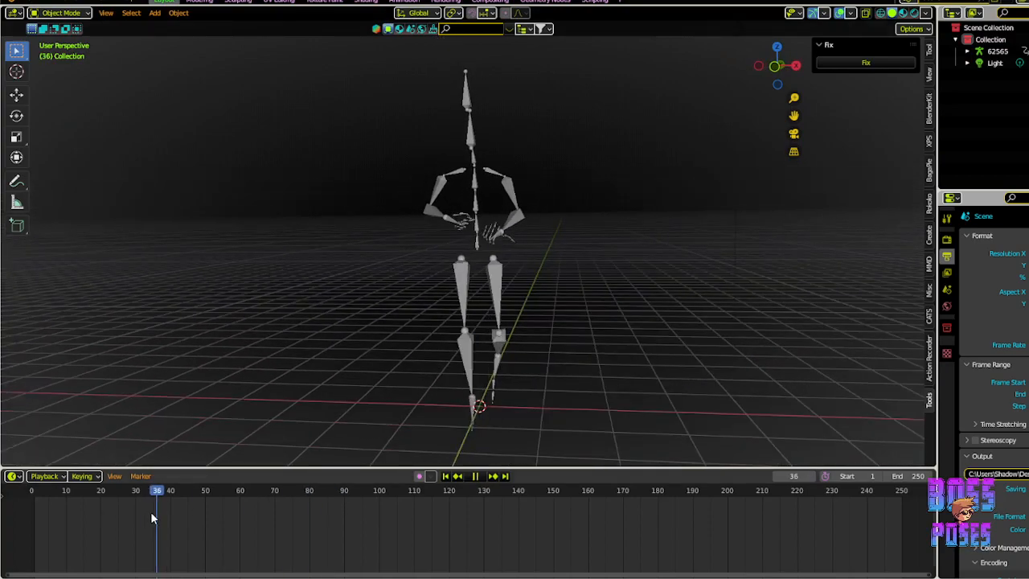
Stop playback and jump back to frame 0 with the figure in its starting pose.
click(390, 490)
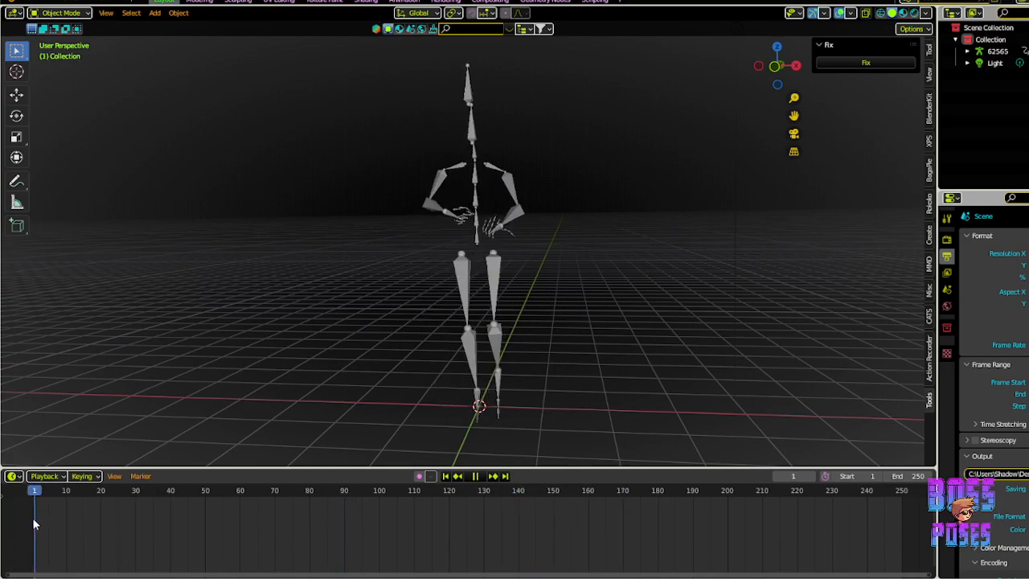
click(608, 490)
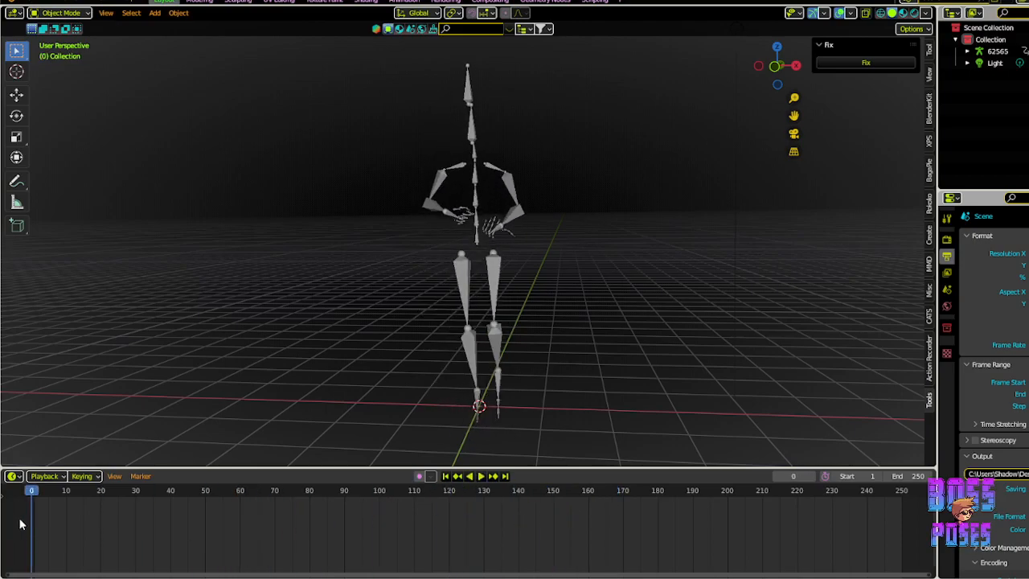
mouse_move(176, 507)
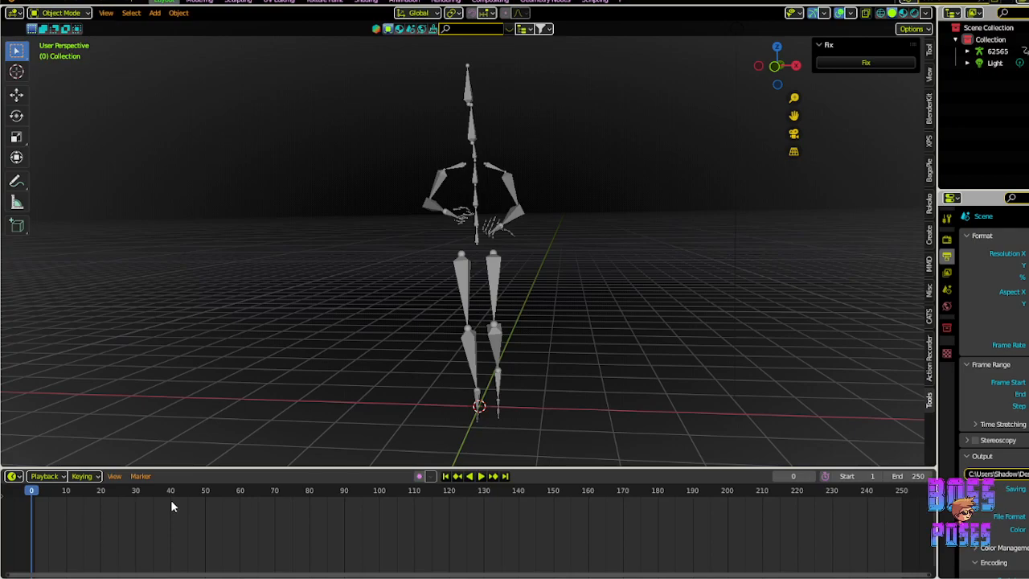
mouse_move(253, 384)
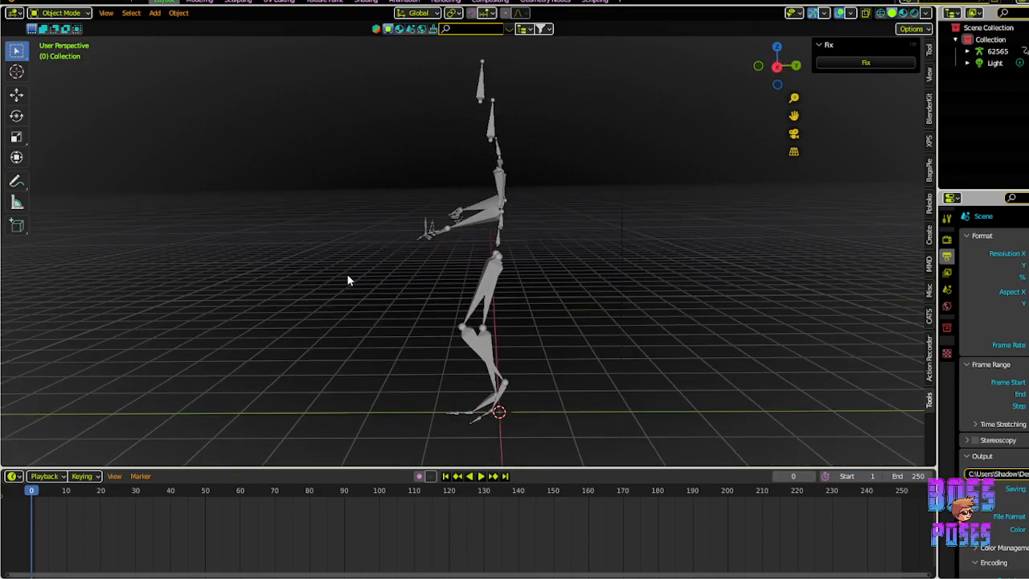
mouse_move(385, 258)
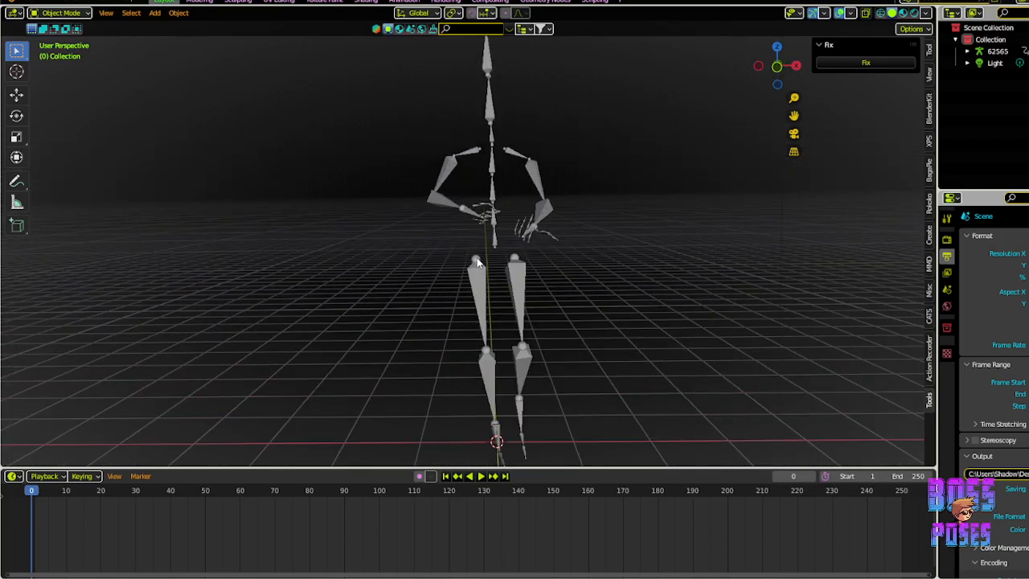
Select the armature to show keyframe blocks 1–82 and 87–170, then return to frame 0.
click(521, 490)
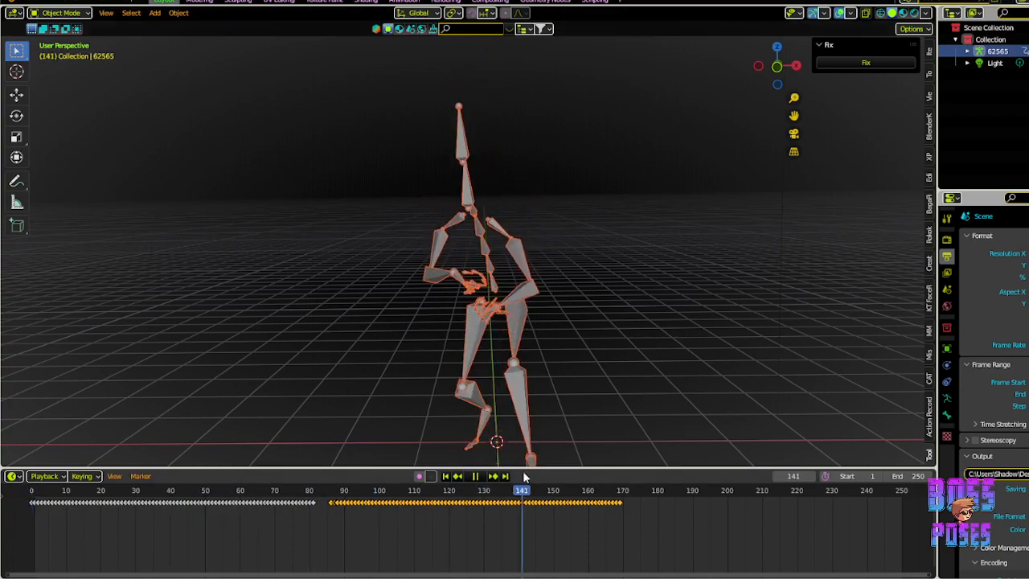
click(445, 476)
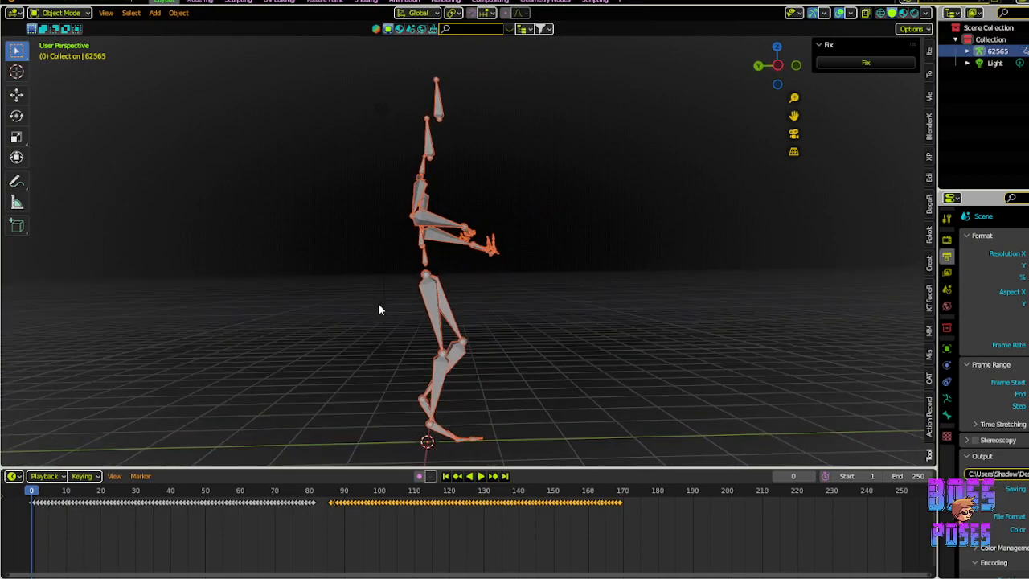
mouse_move(197, 496)
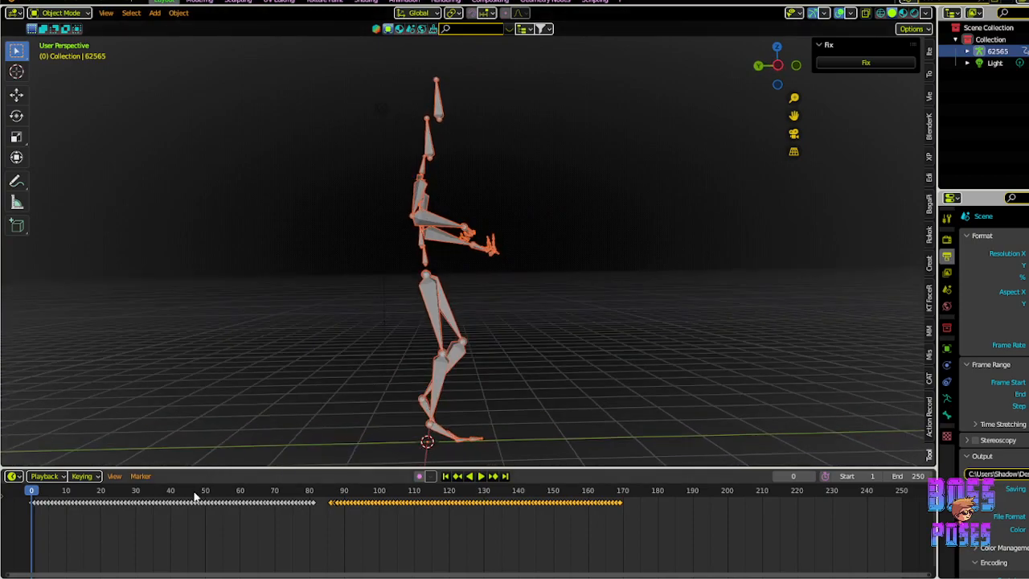
mouse_move(212, 487)
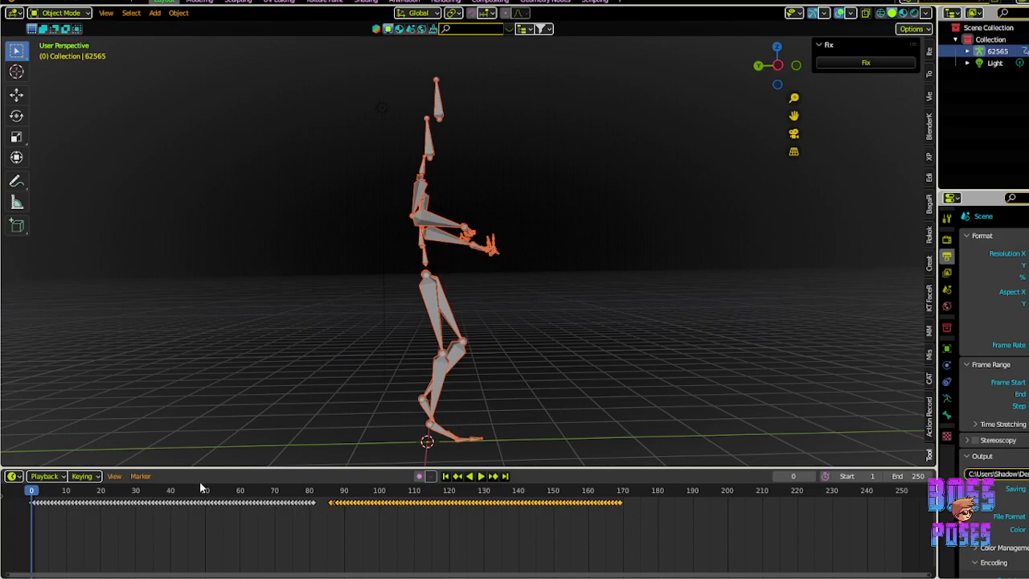
mouse_move(187, 471)
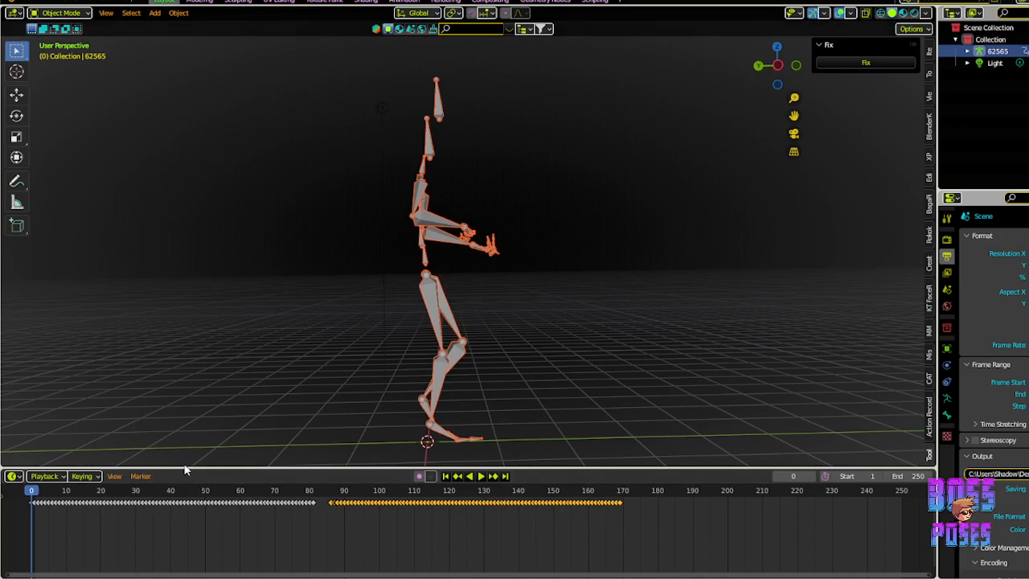
mouse_move(266, 413)
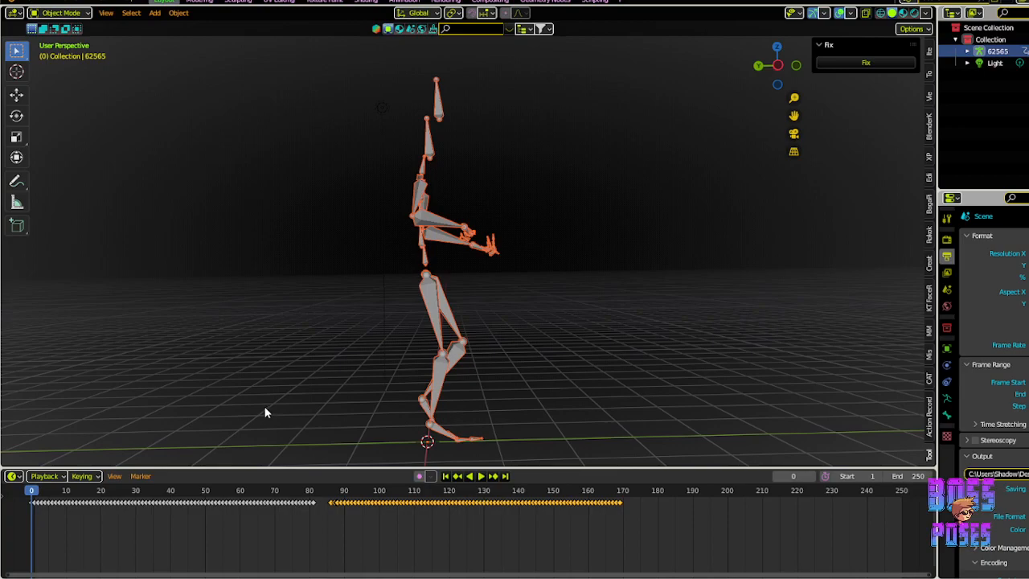
mouse_move(343, 350)
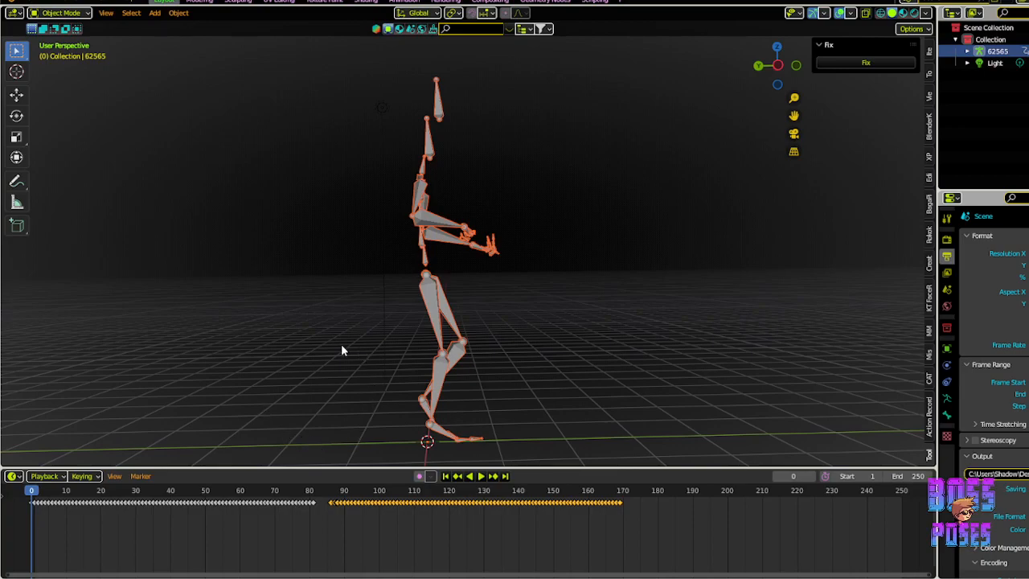
mouse_move(435, 376)
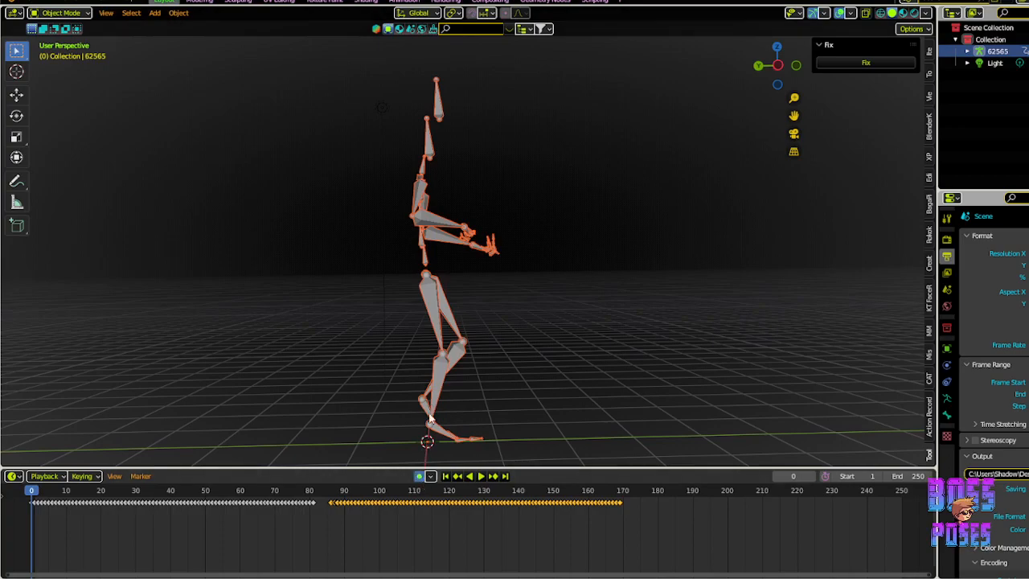
mouse_move(273, 211)
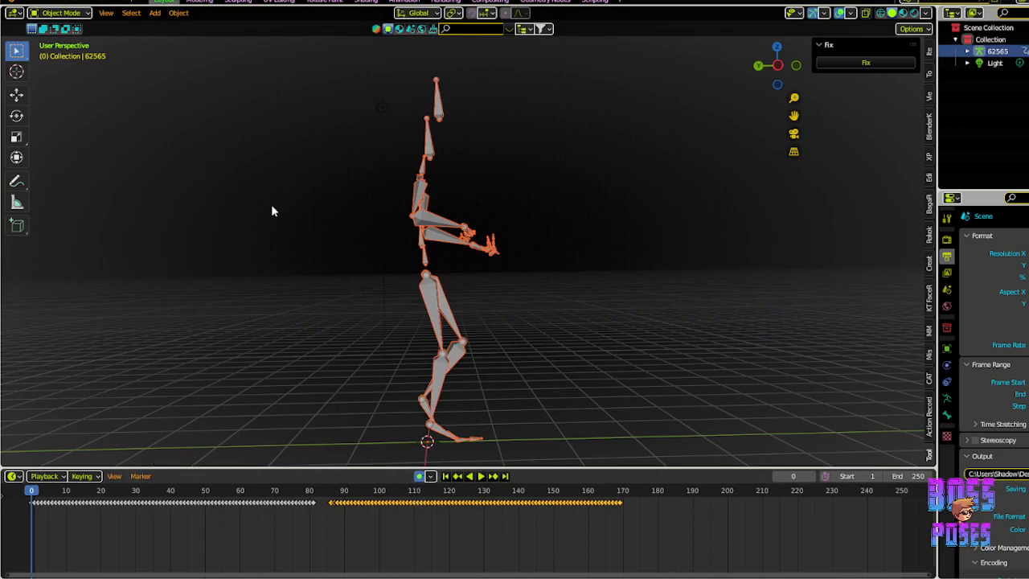
At frame 149, move and key the armature about 6.6 m along Y.
click(16, 95)
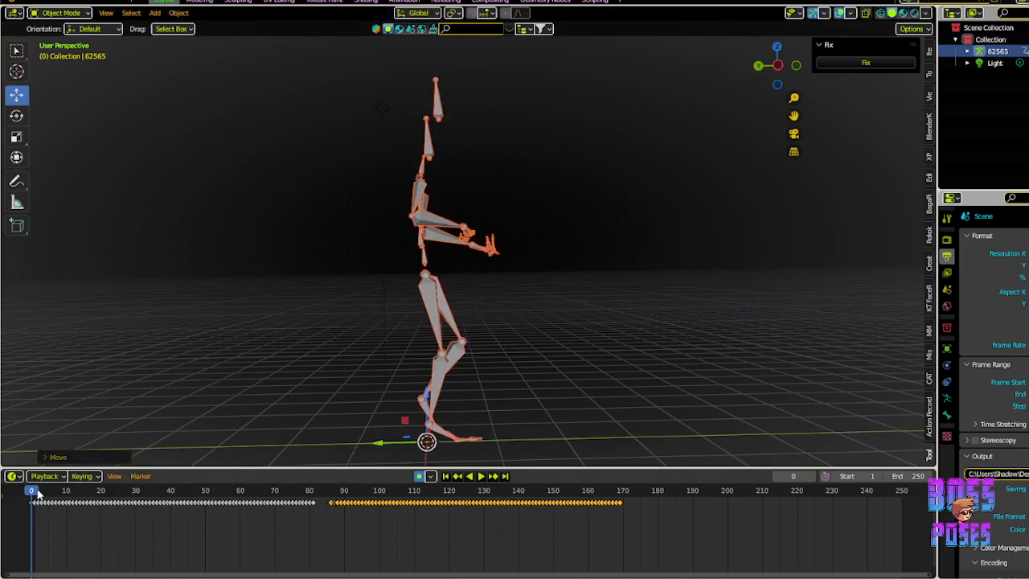
click(475, 476)
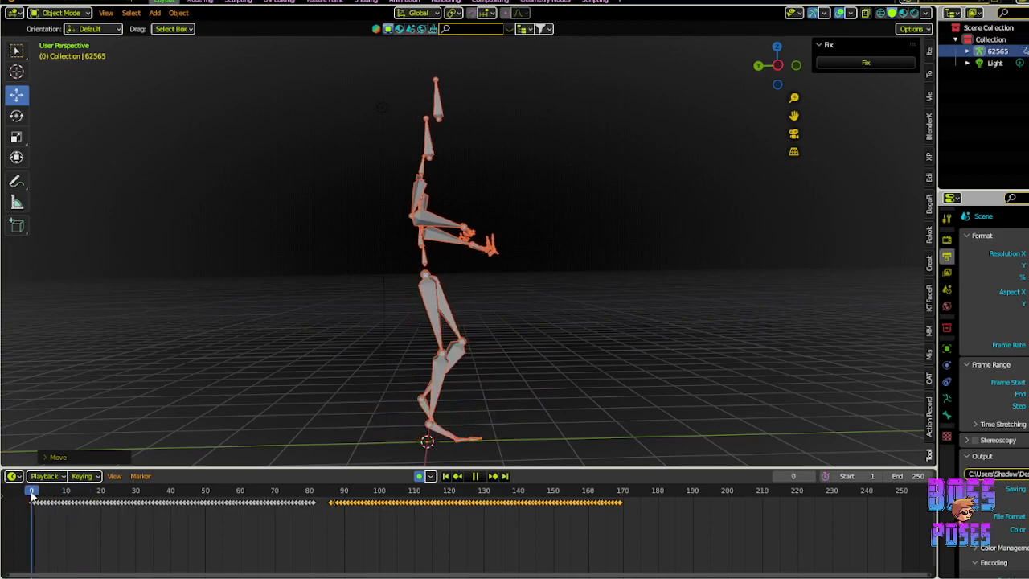
click(532, 490)
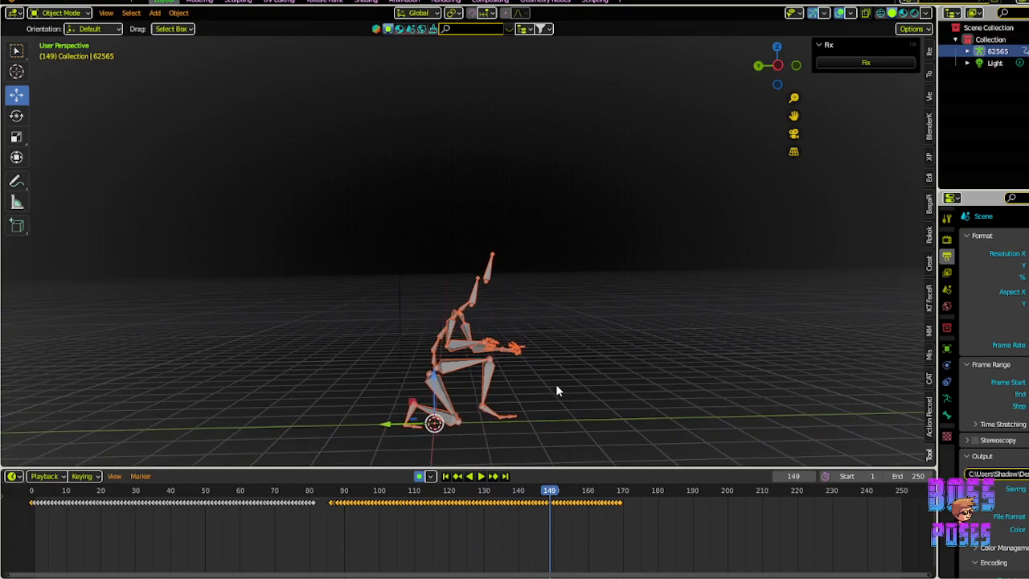
drag(434, 424, 611, 391)
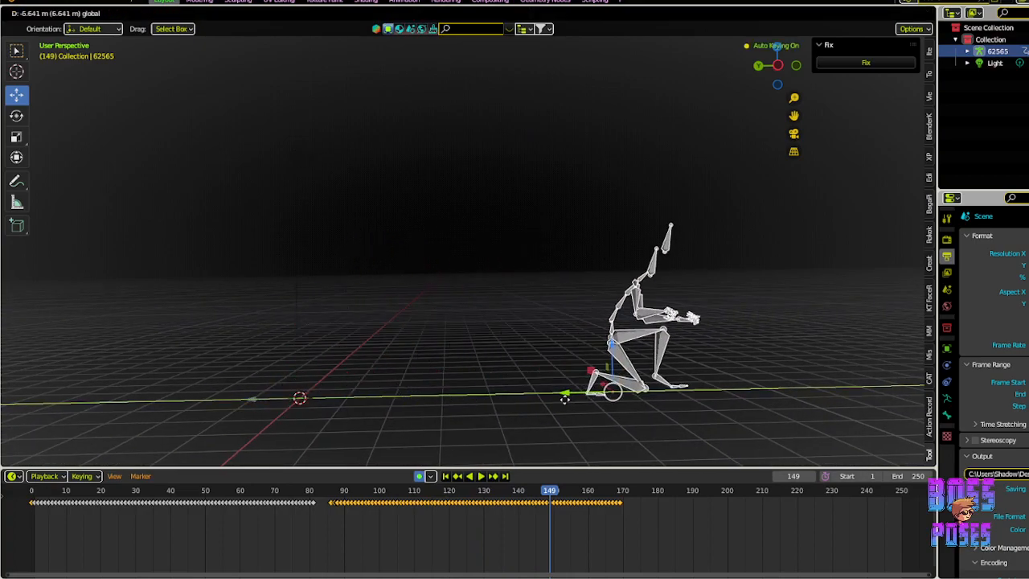
click(476, 476)
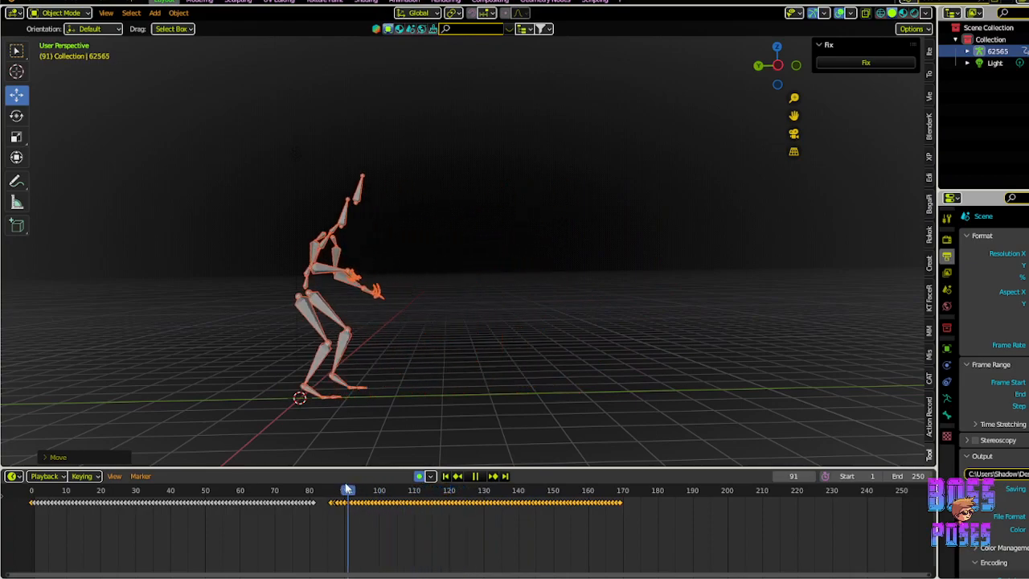
Play back the second animation to check the root motion, then return to frame 0.
click(446, 476)
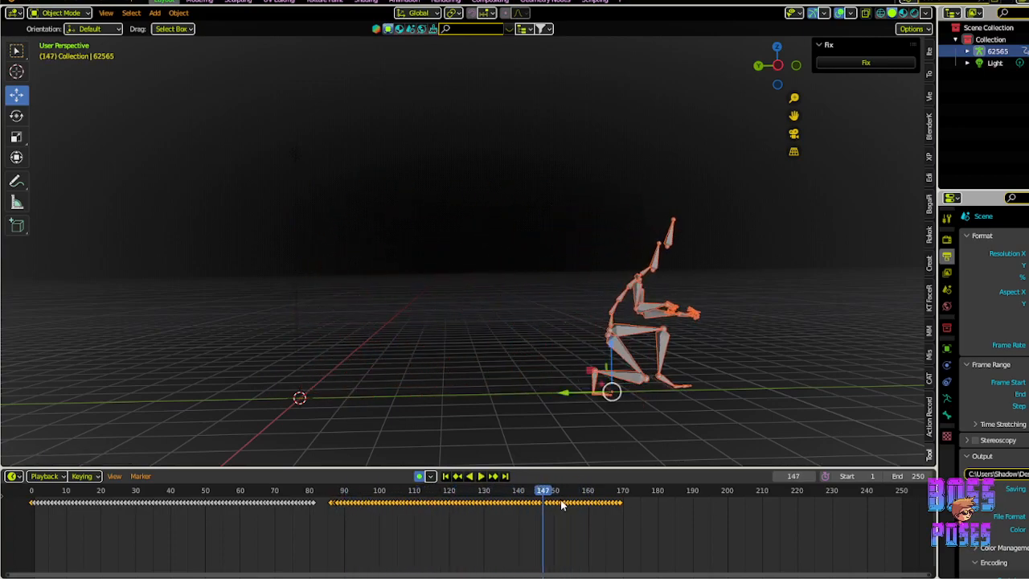
click(481, 476)
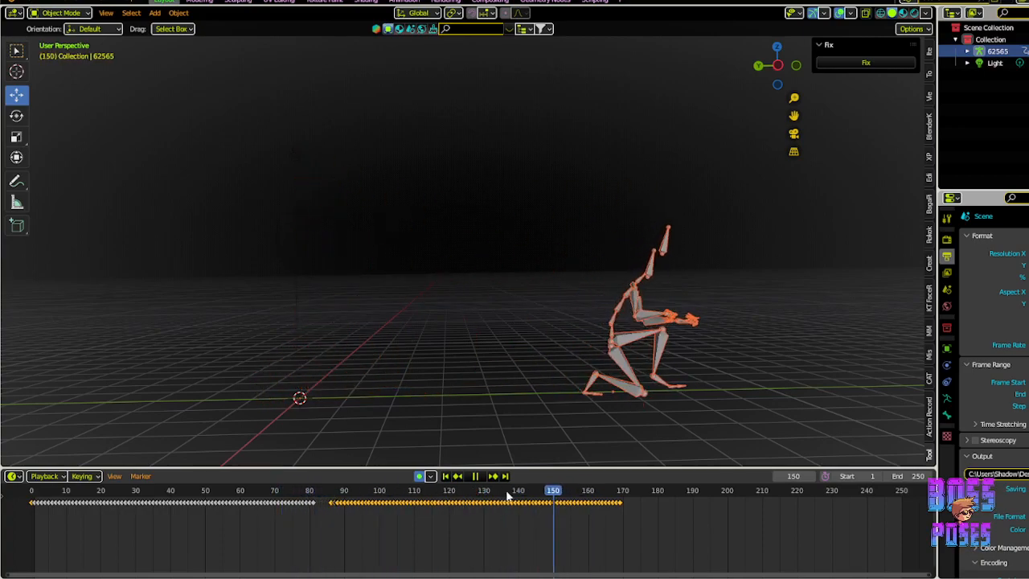
click(444, 476)
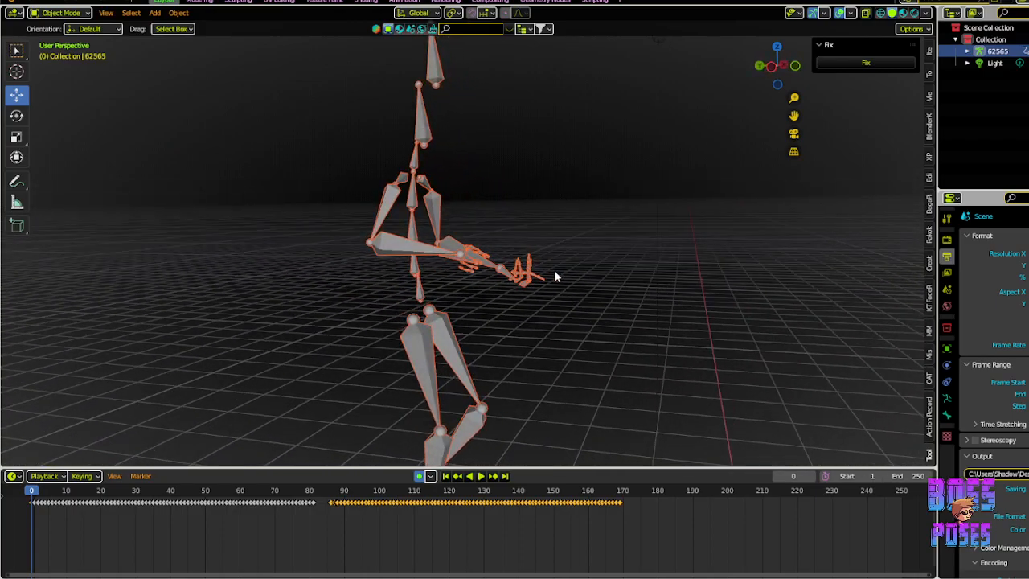
drag(555, 276, 443, 273)
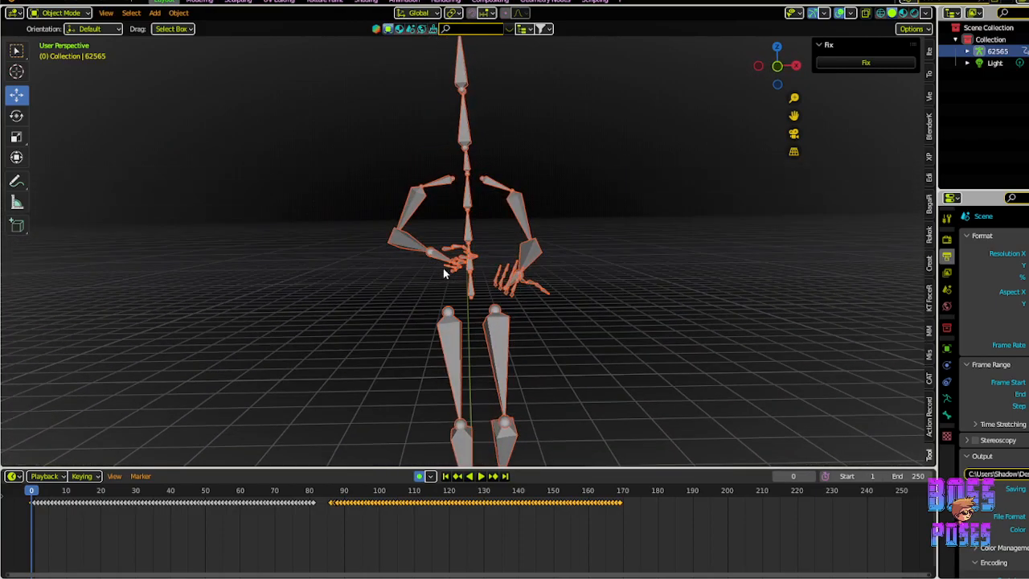